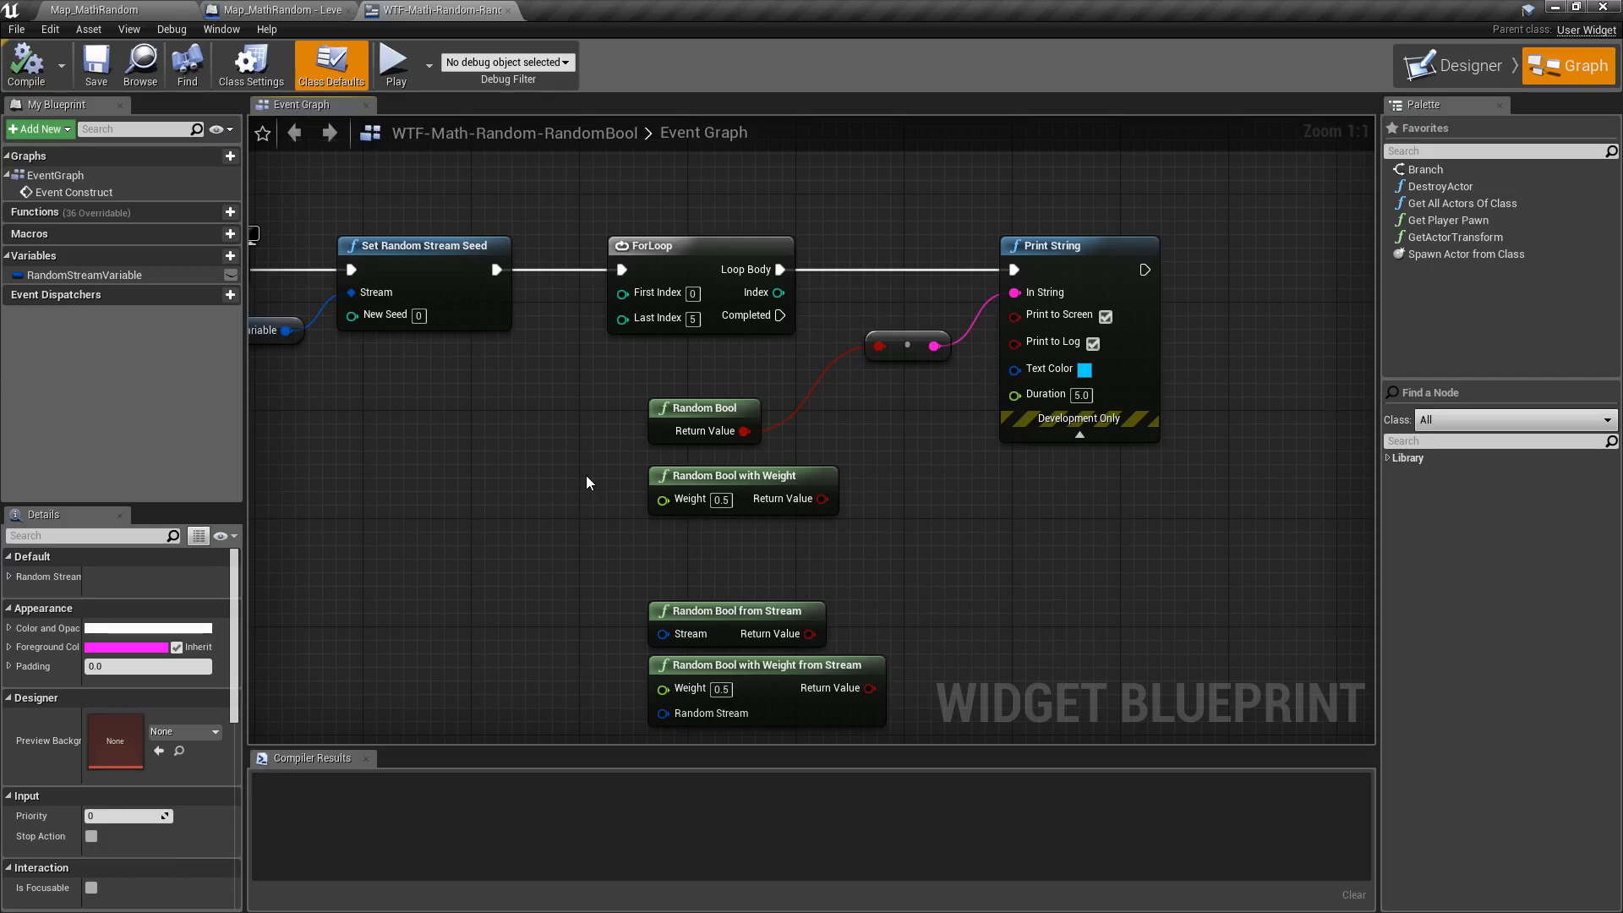
mouse_move(725, 420)
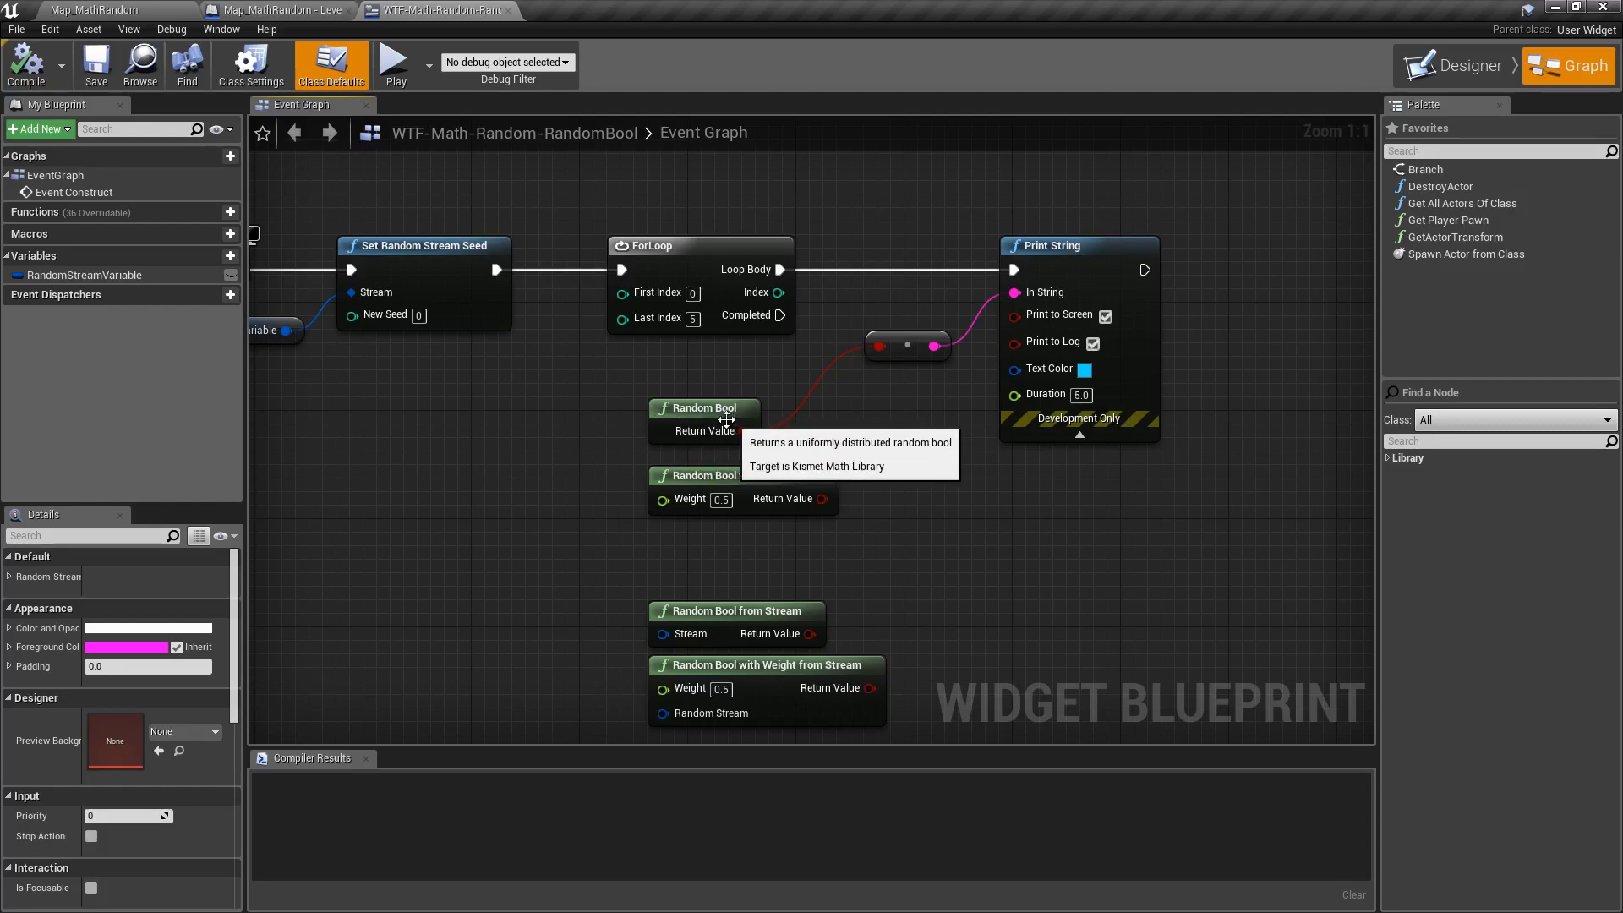
mouse_move(395, 64)
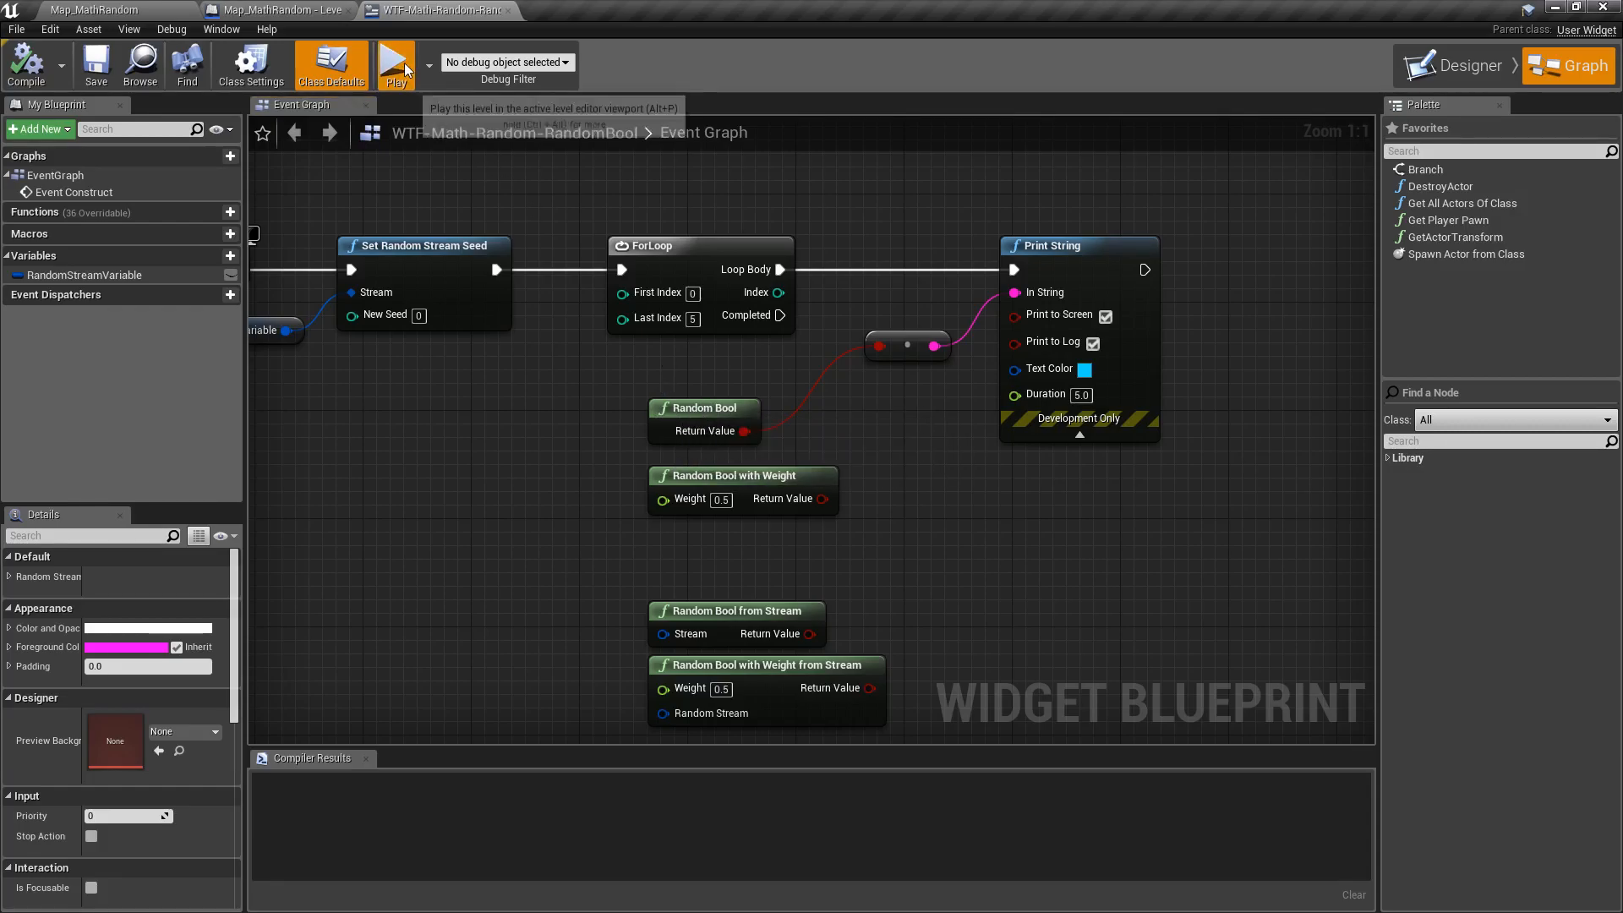
- Test-run the level to see printed true/false values, then select Random Bool with Weight
click(395, 63)
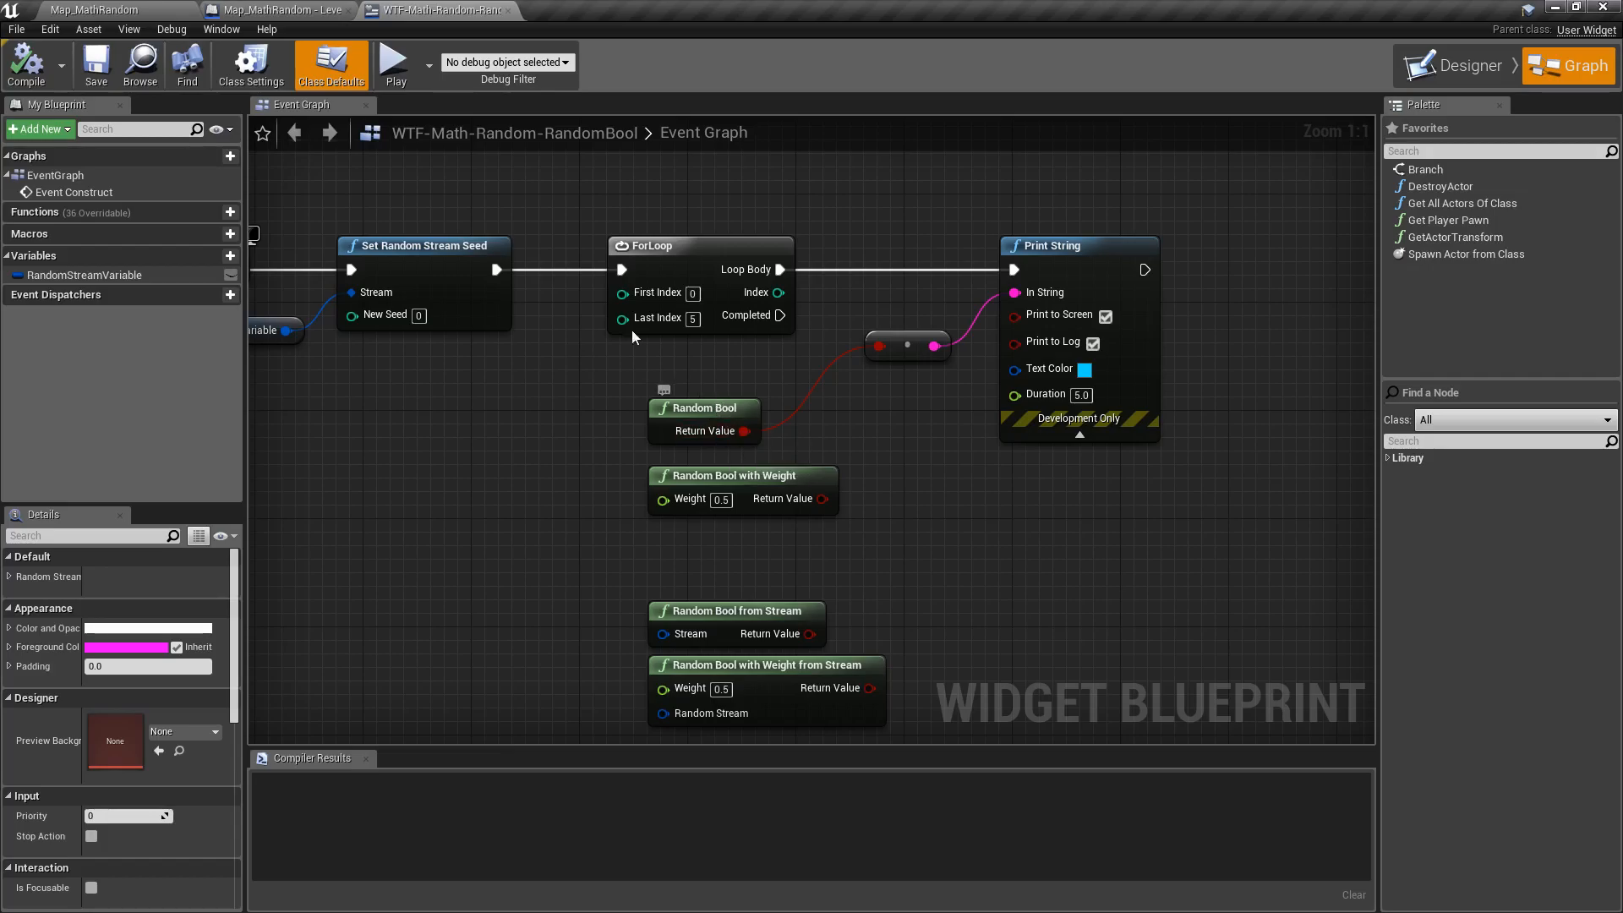
click(393, 64)
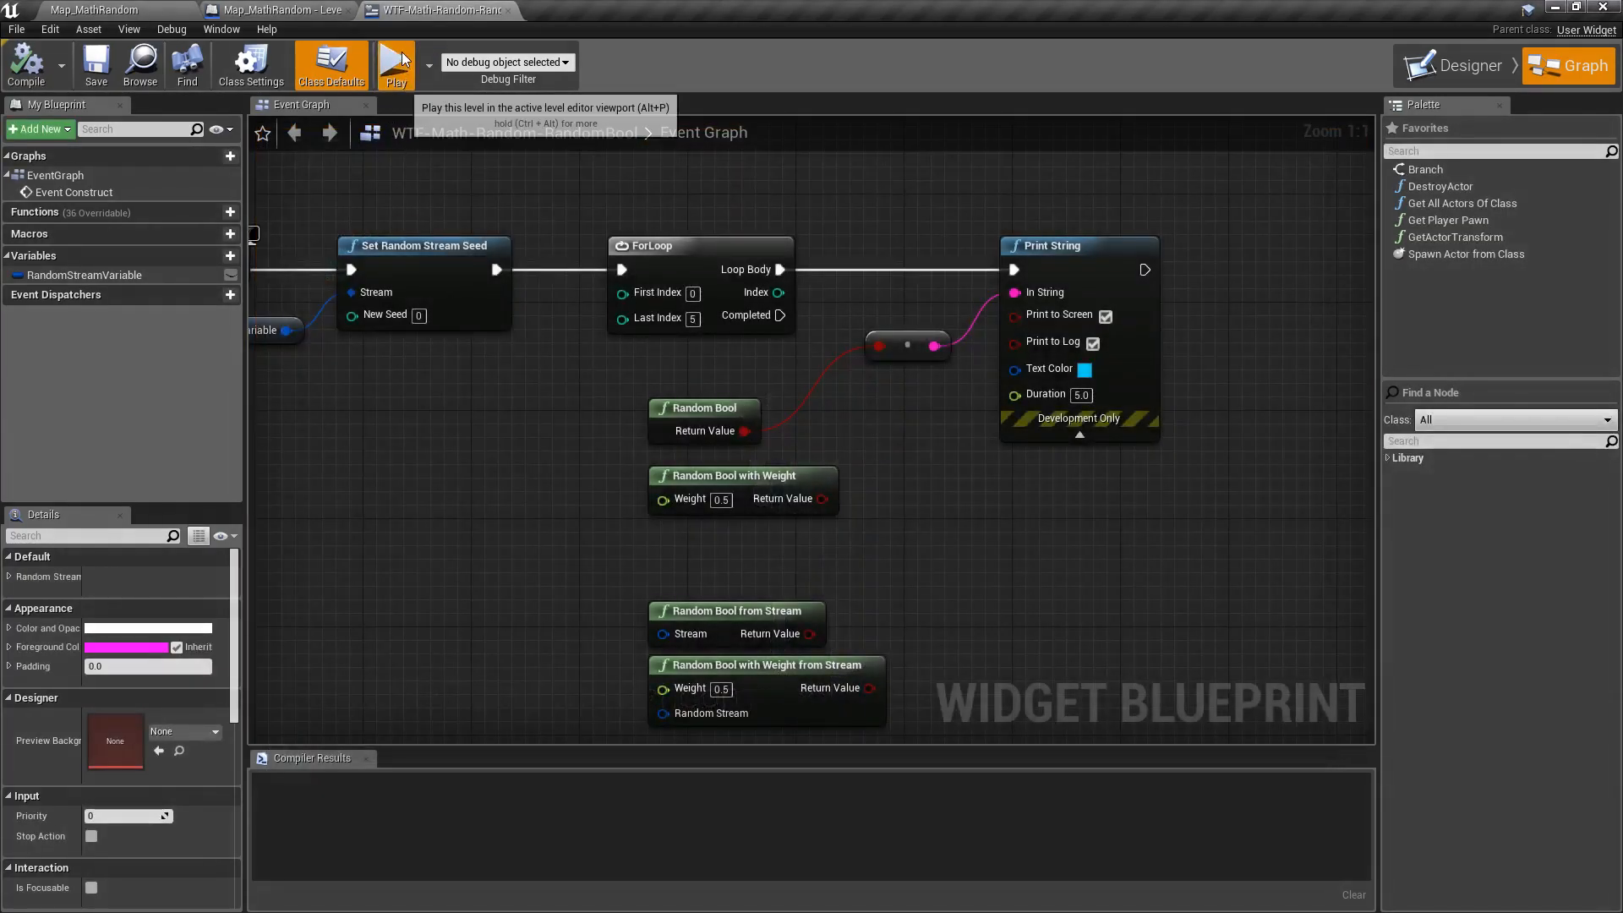
click(395, 64)
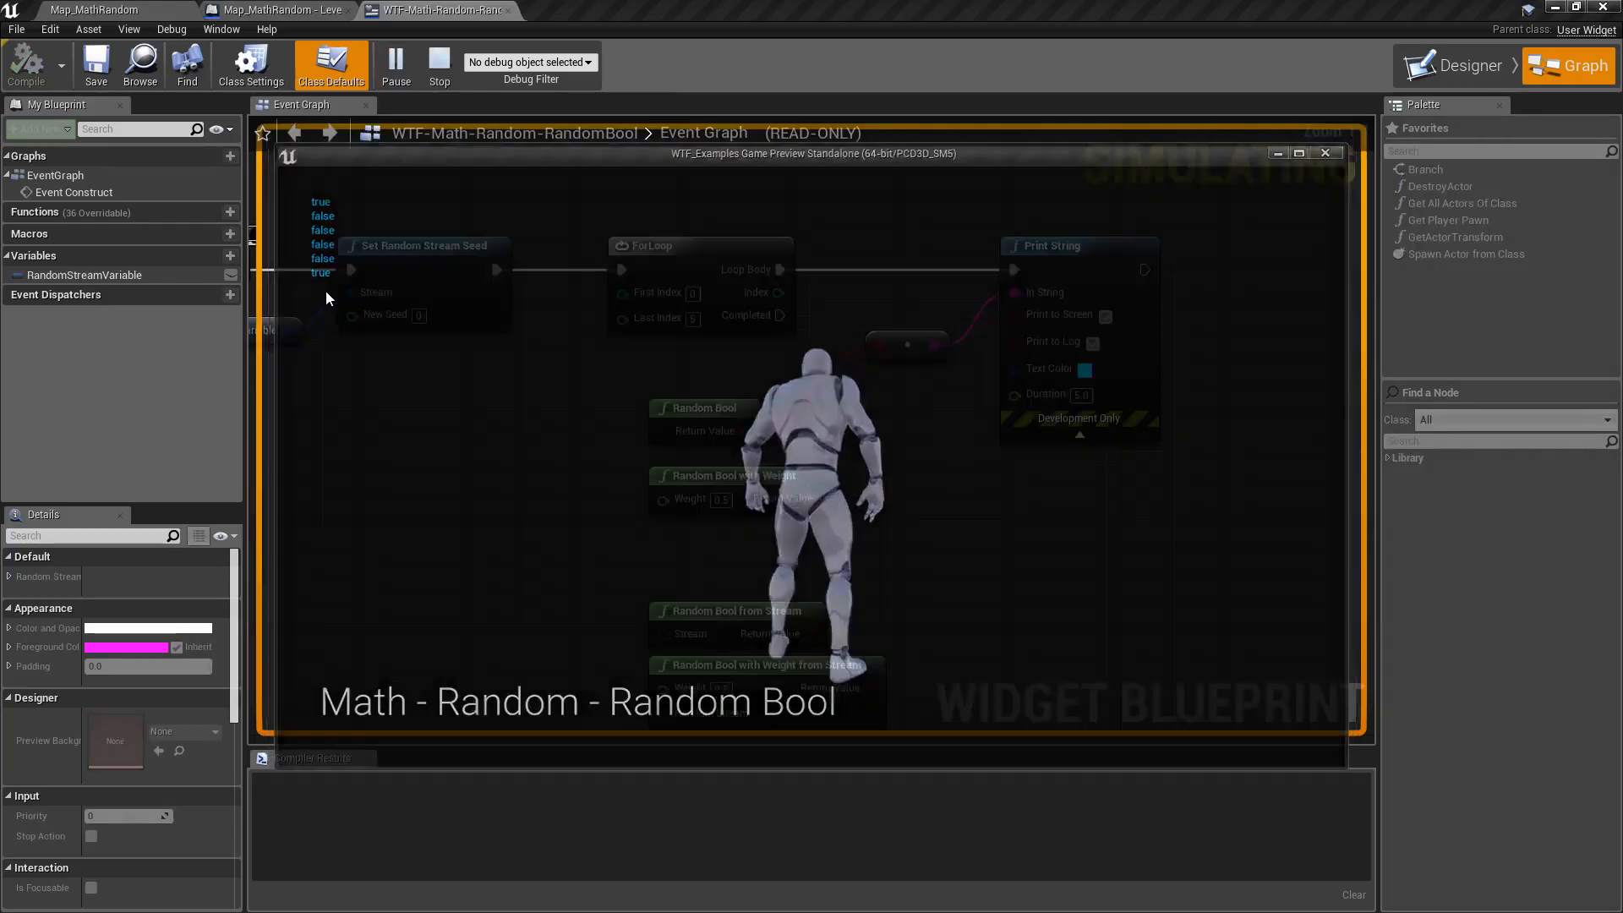
click(439, 64)
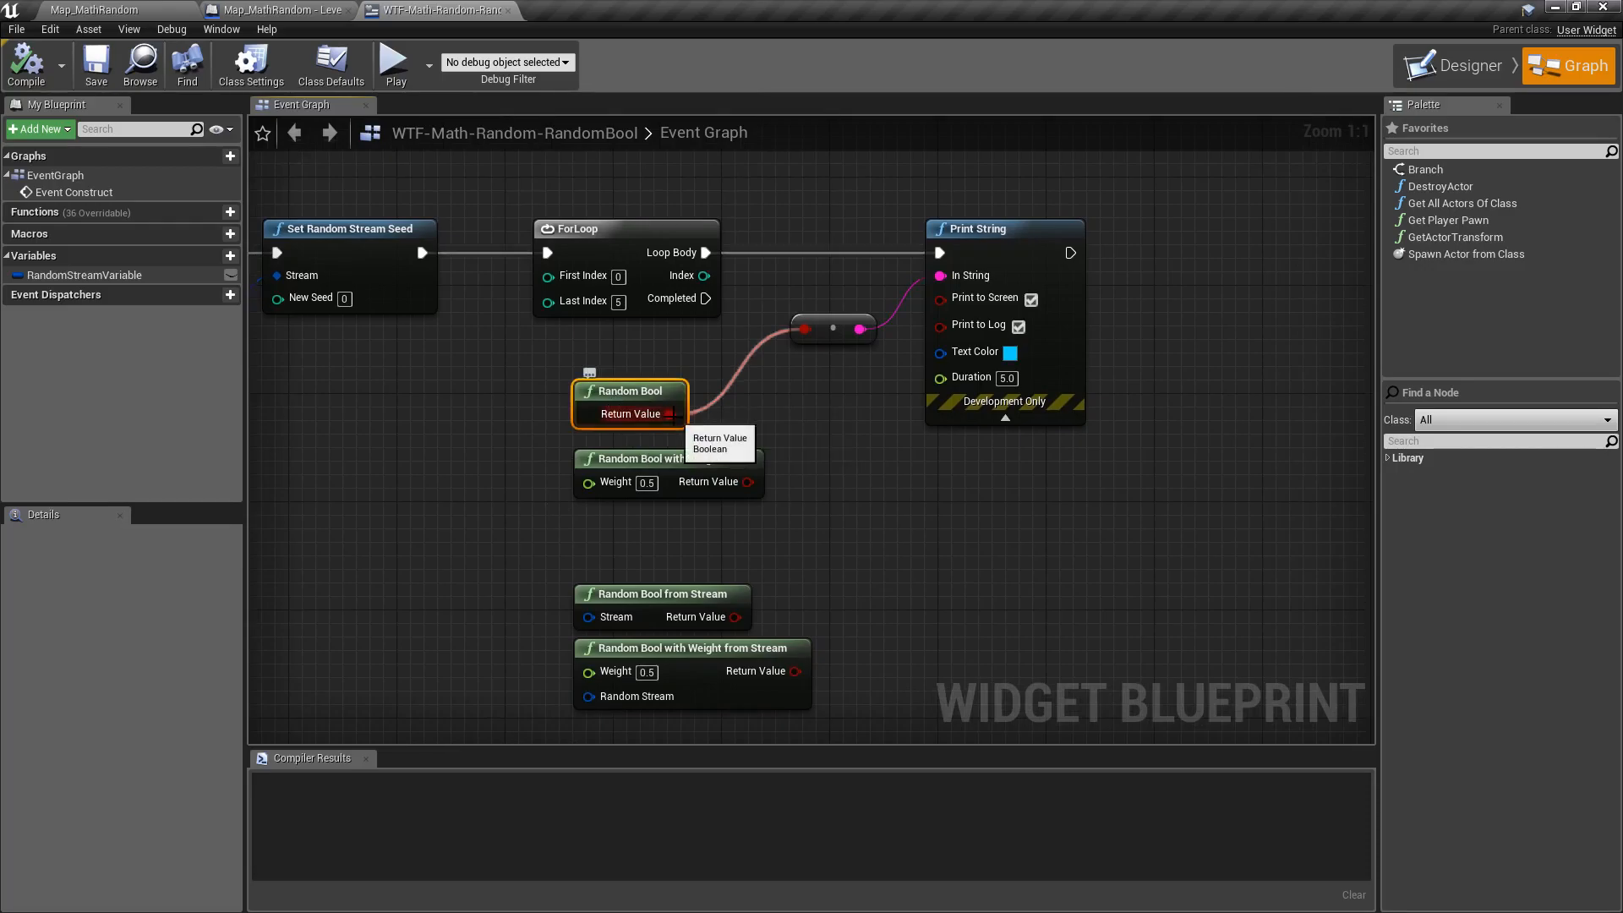
click(659, 458)
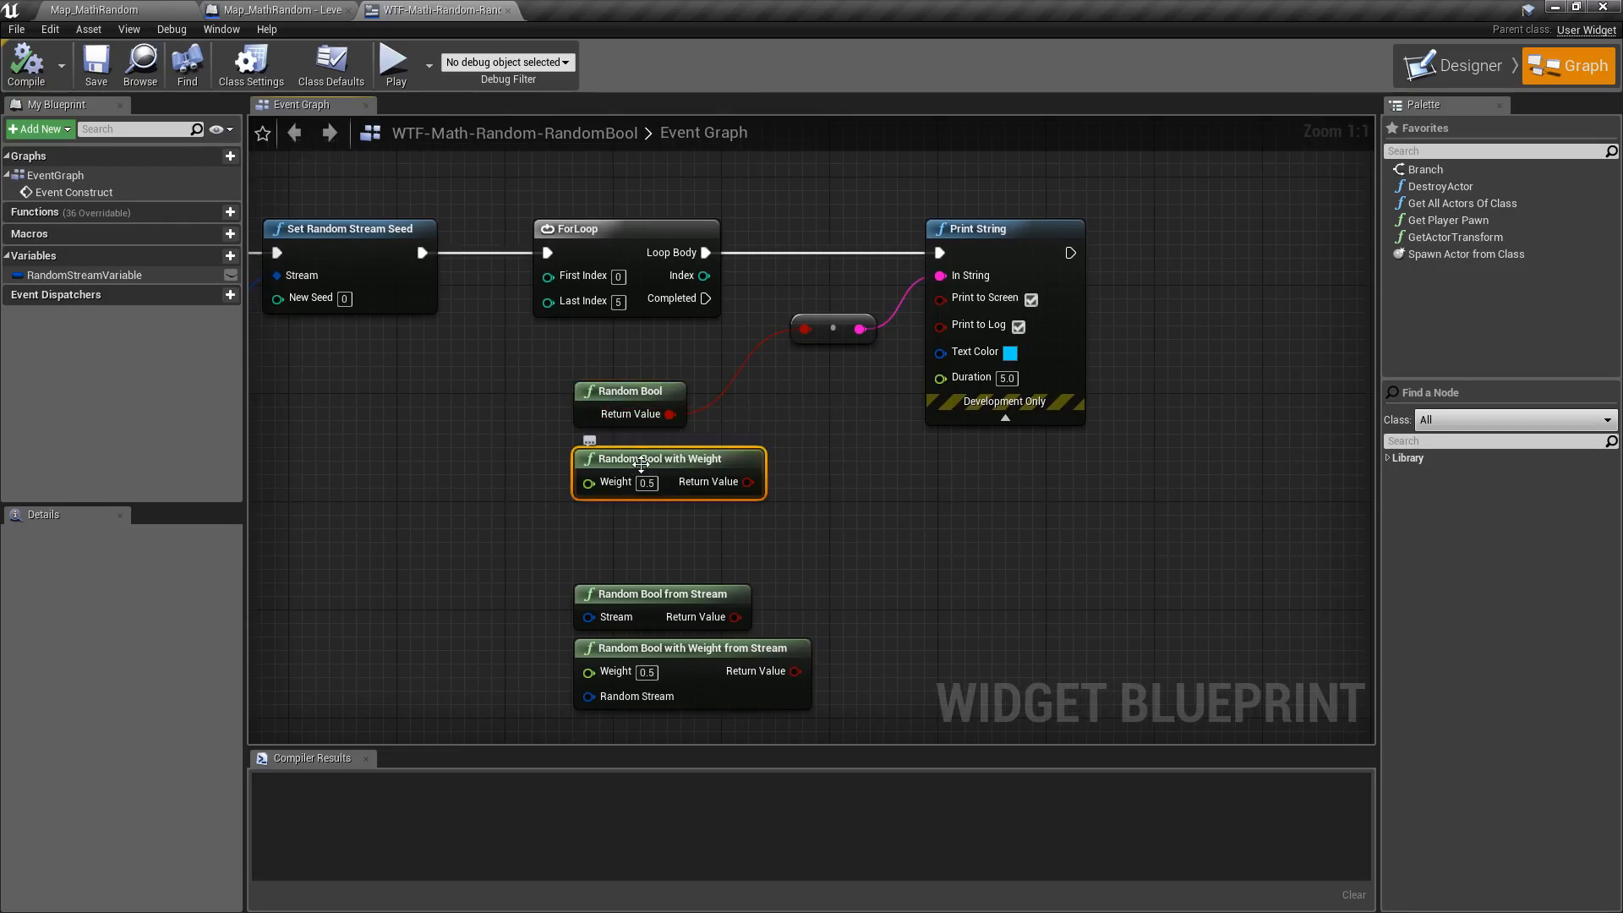
mouse_move(640, 458)
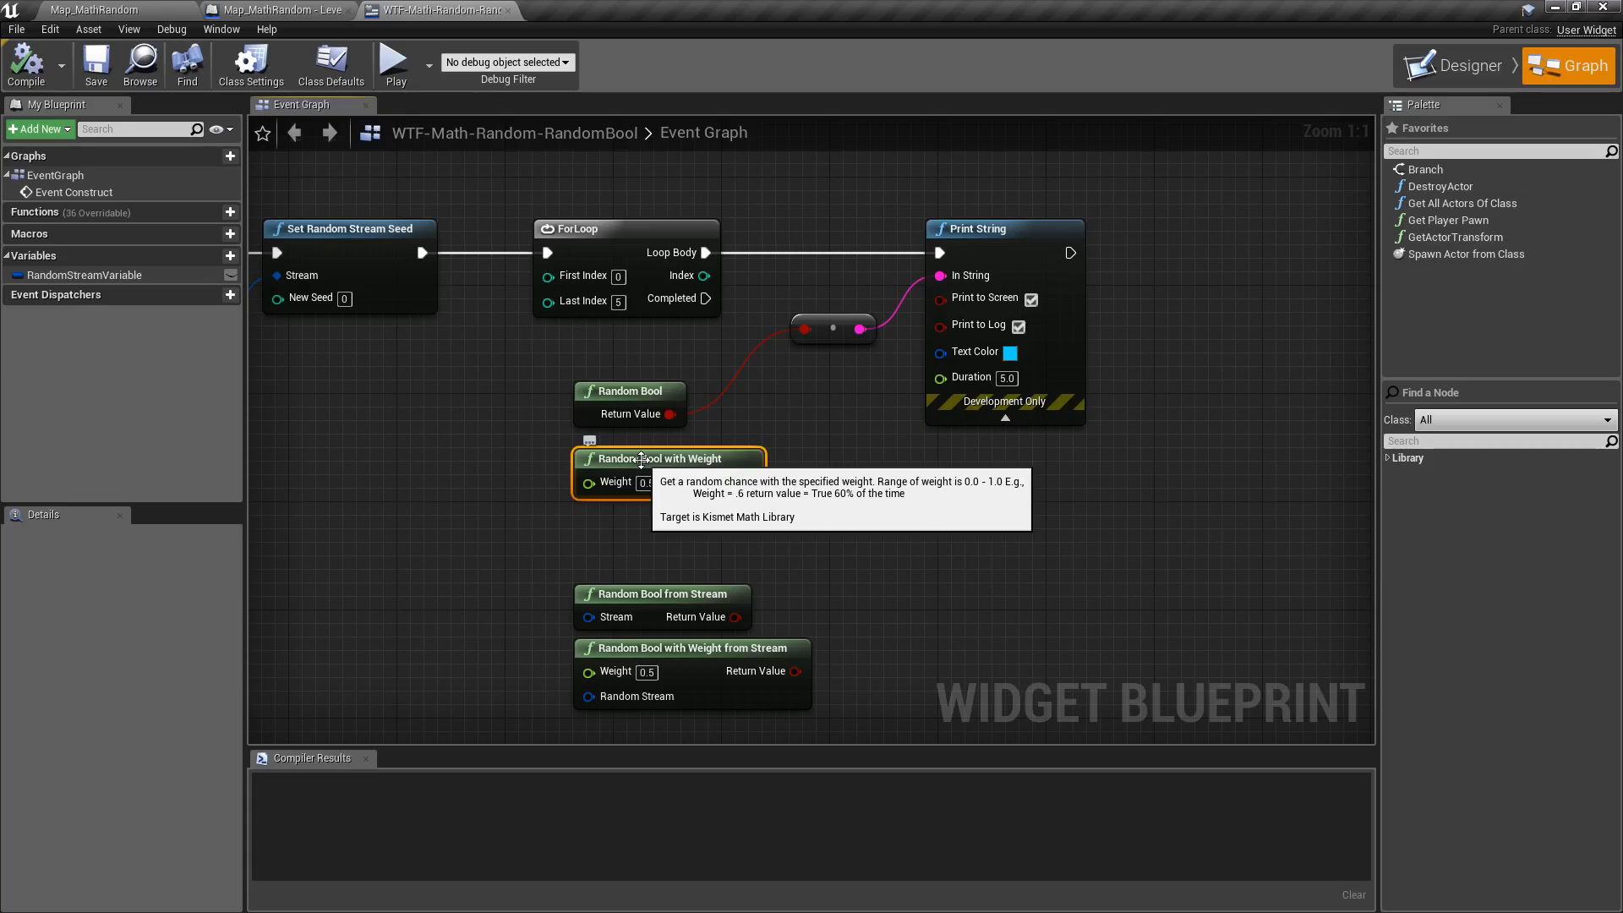
mouse_move(815, 336)
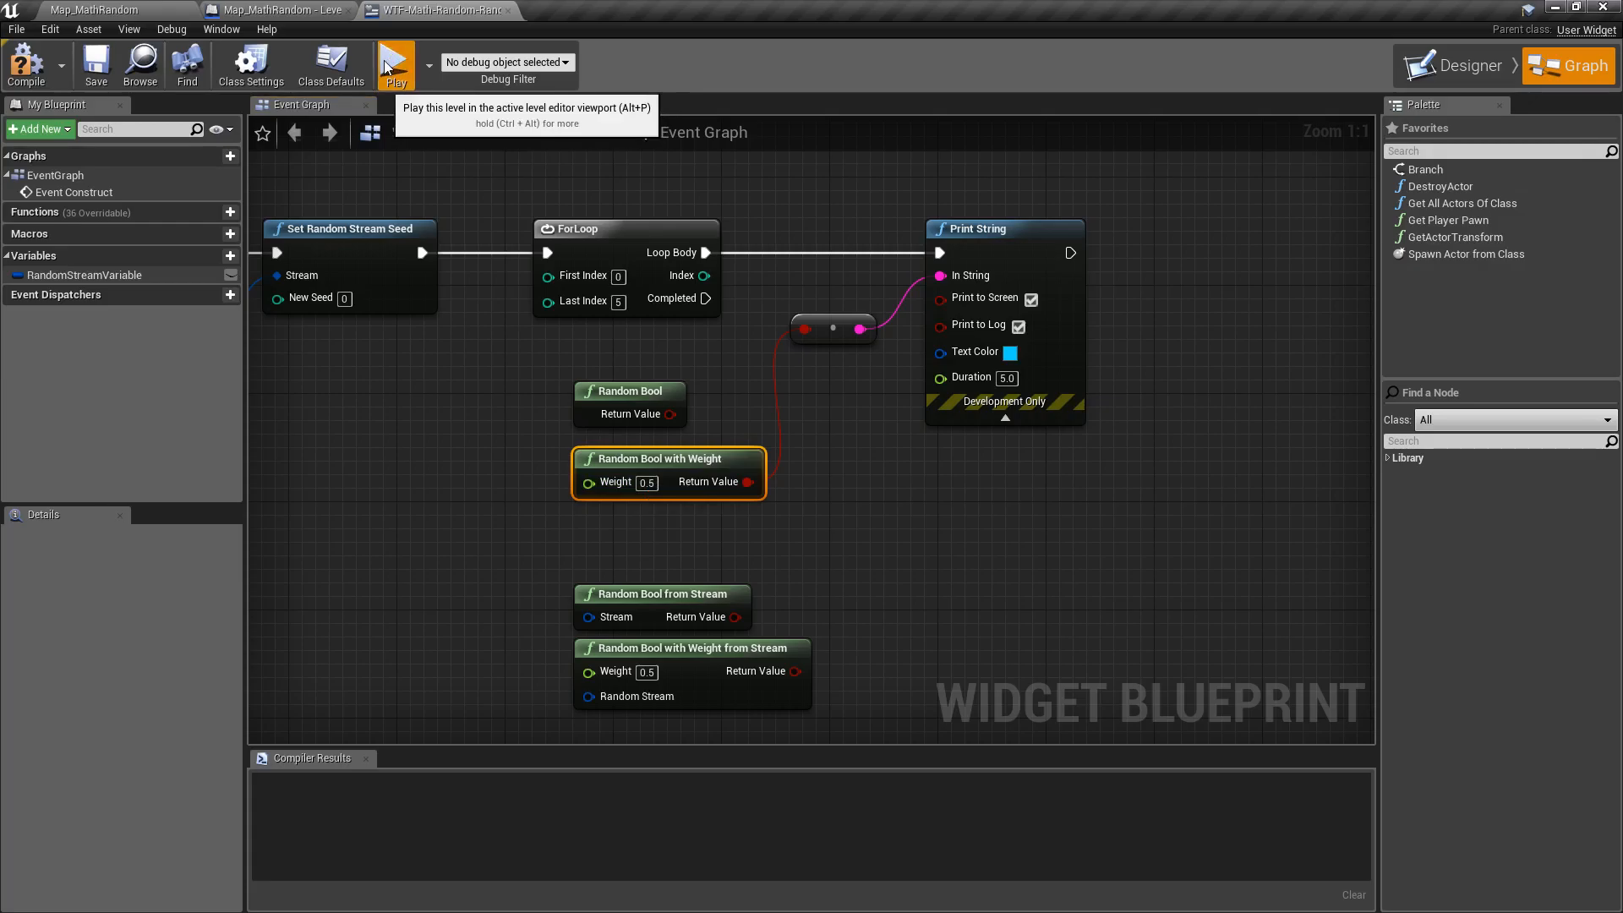
- Run the level to test the weighted result and enter 95 as the weight
click(395, 65)
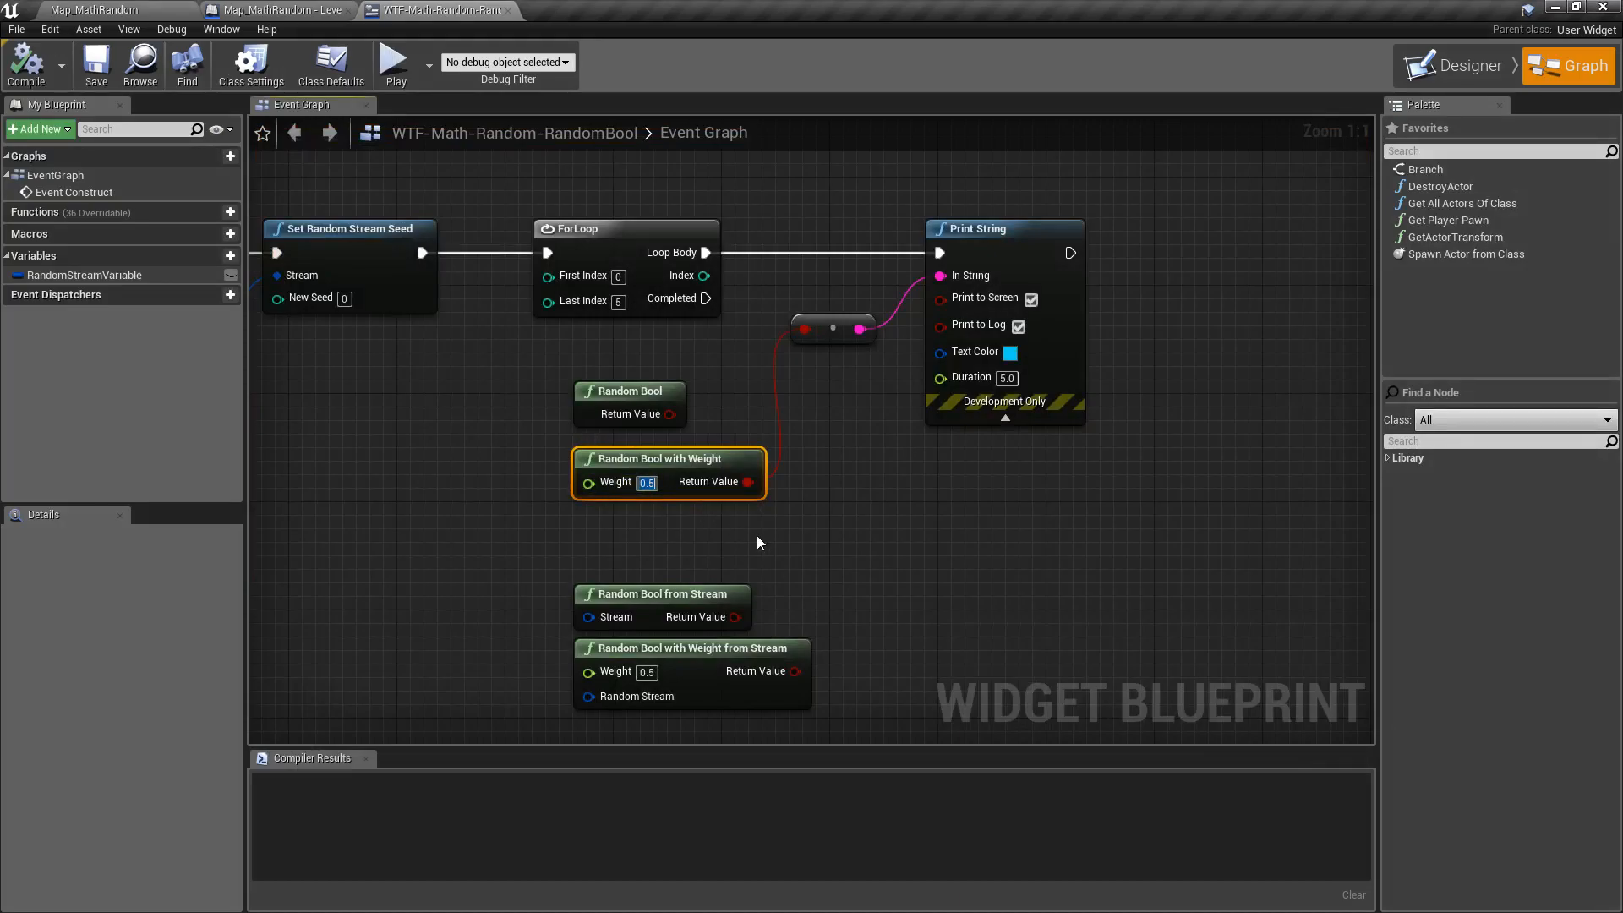
text(95)
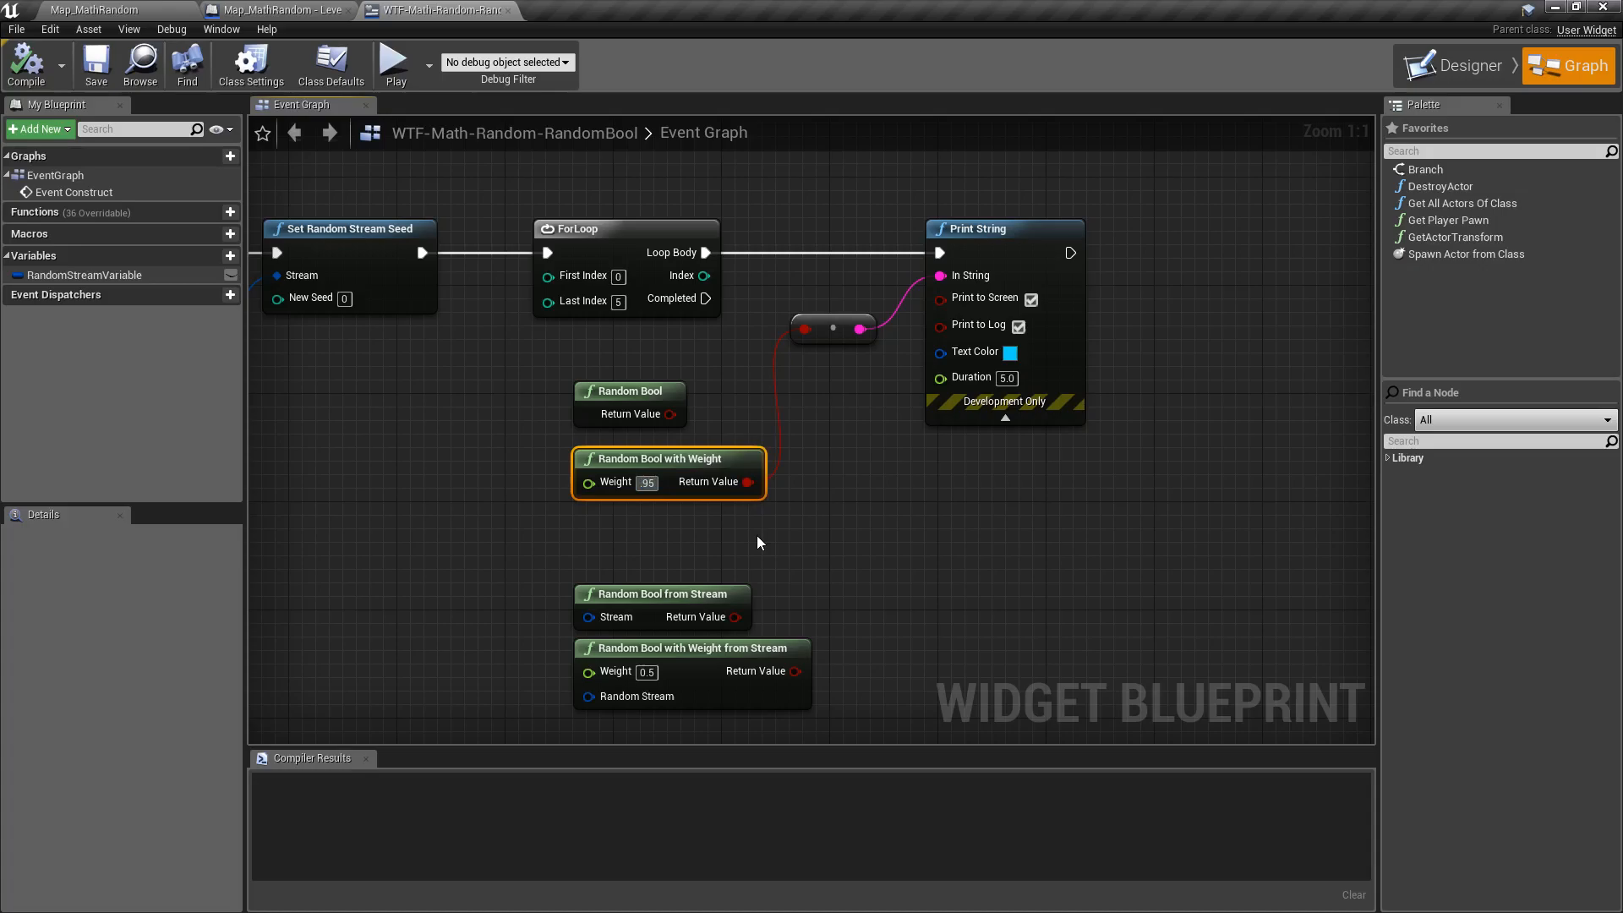
mouse_move(610, 481)
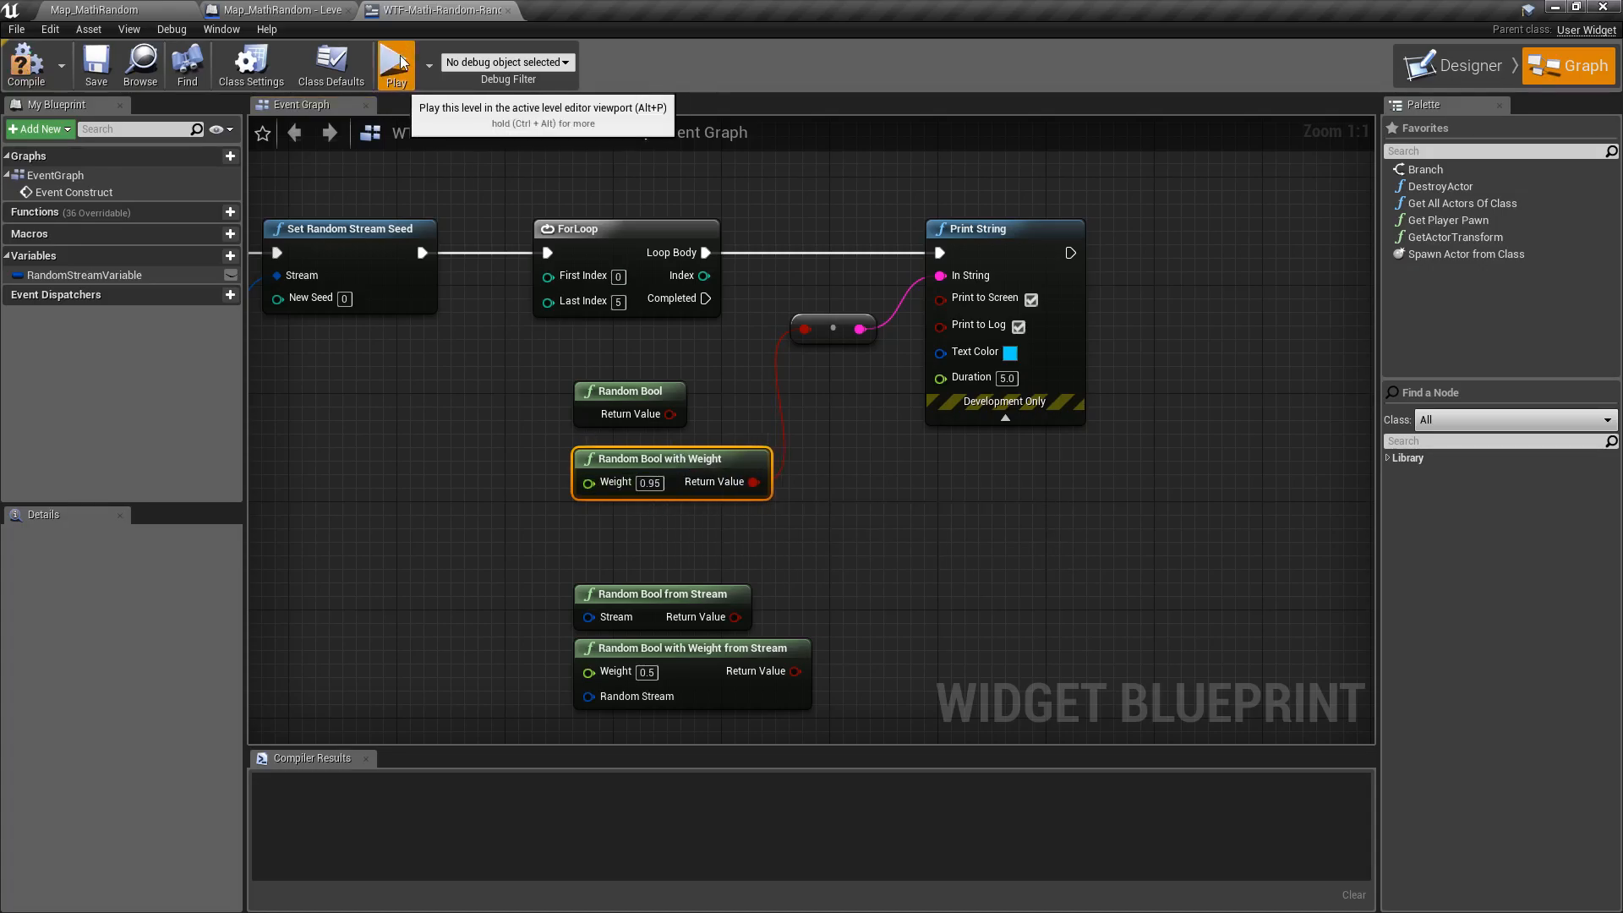
mouse_move(415, 78)
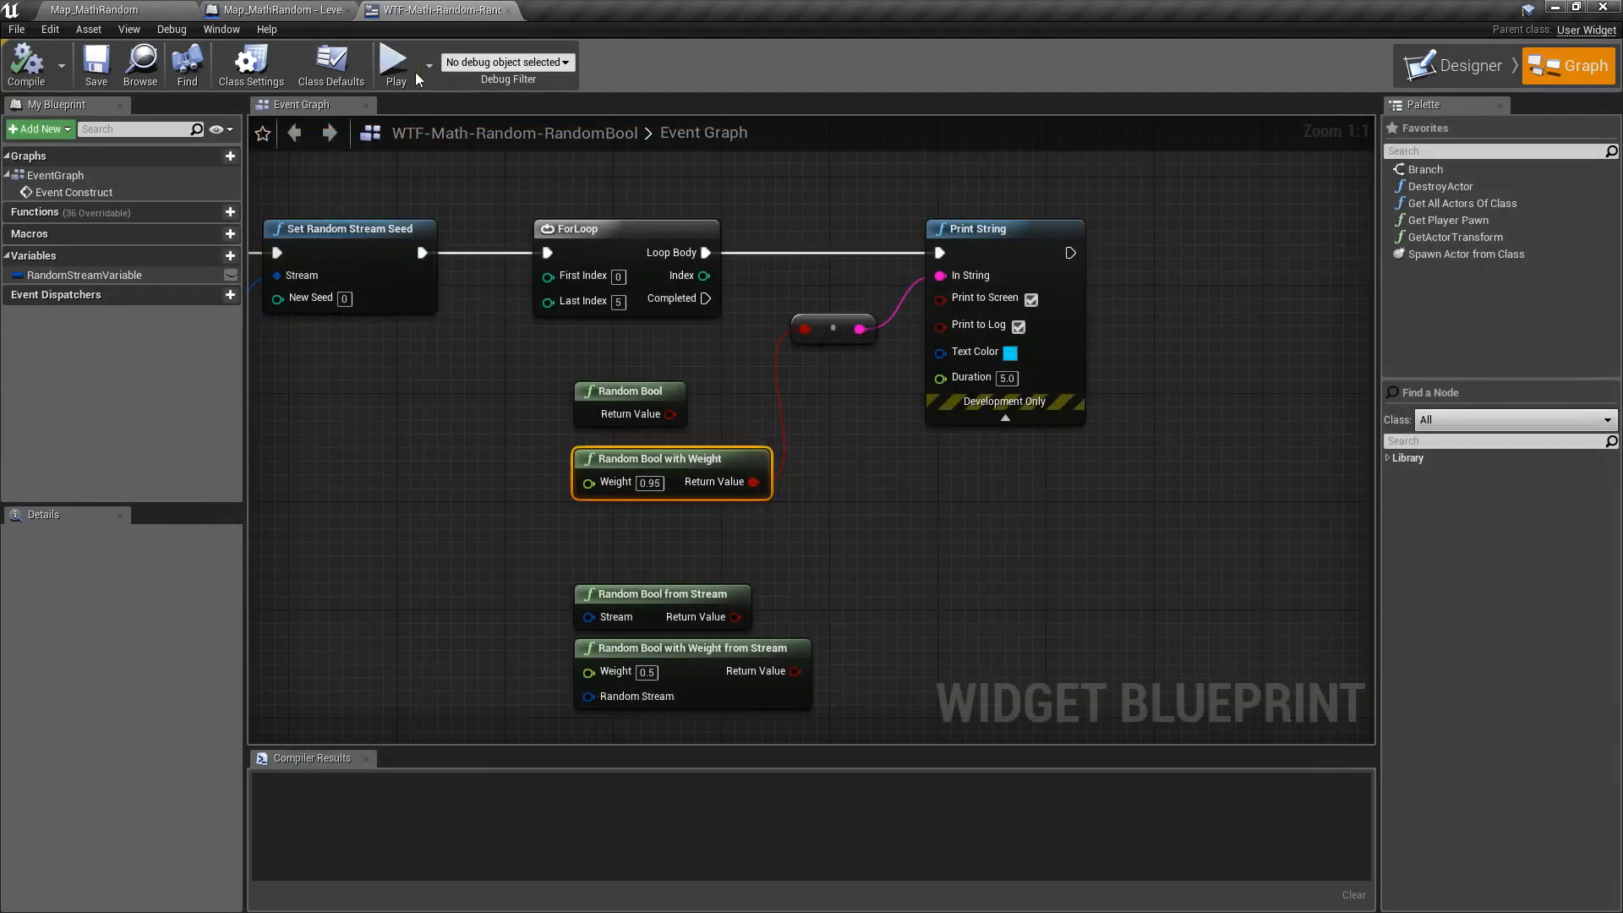
mouse_move(395, 64)
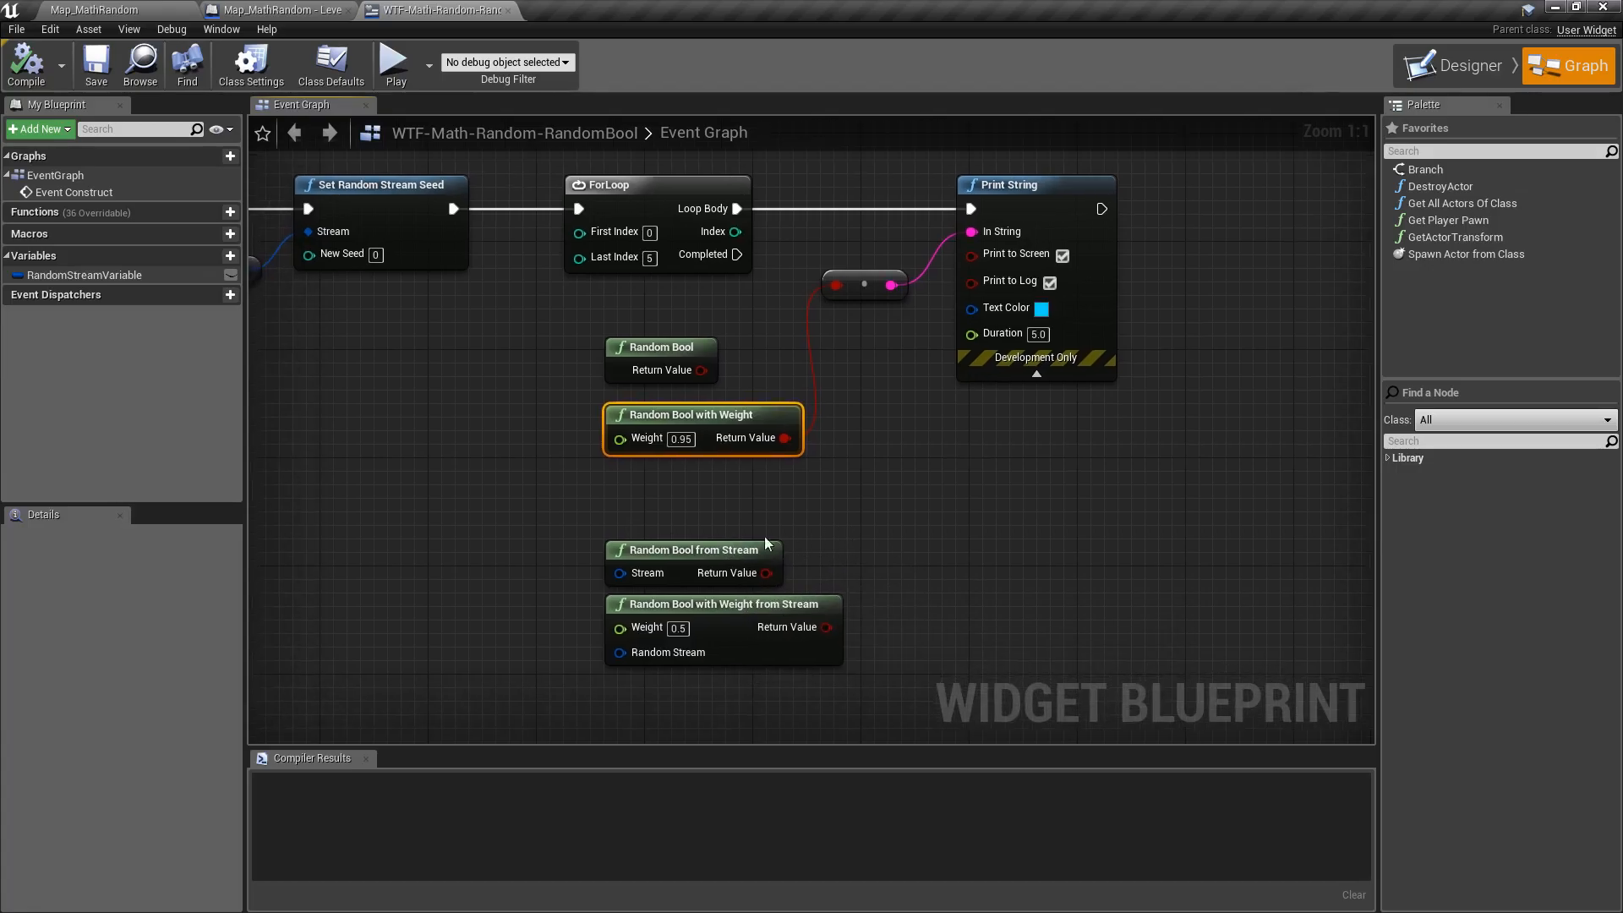
mouse_move(619, 572)
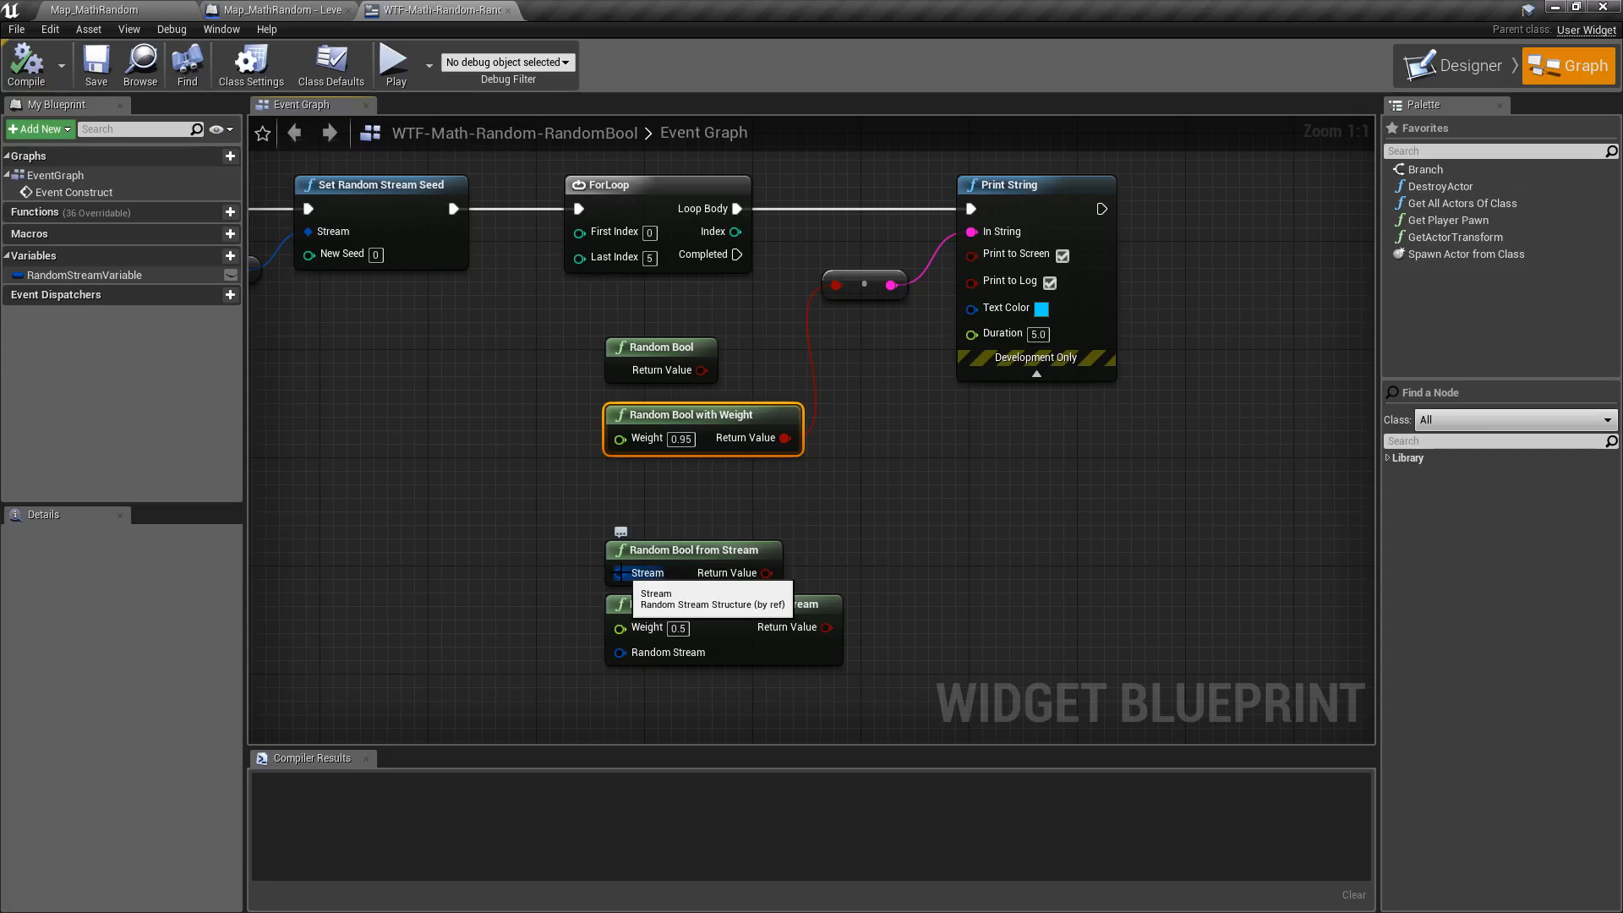
mouse_move(633, 573)
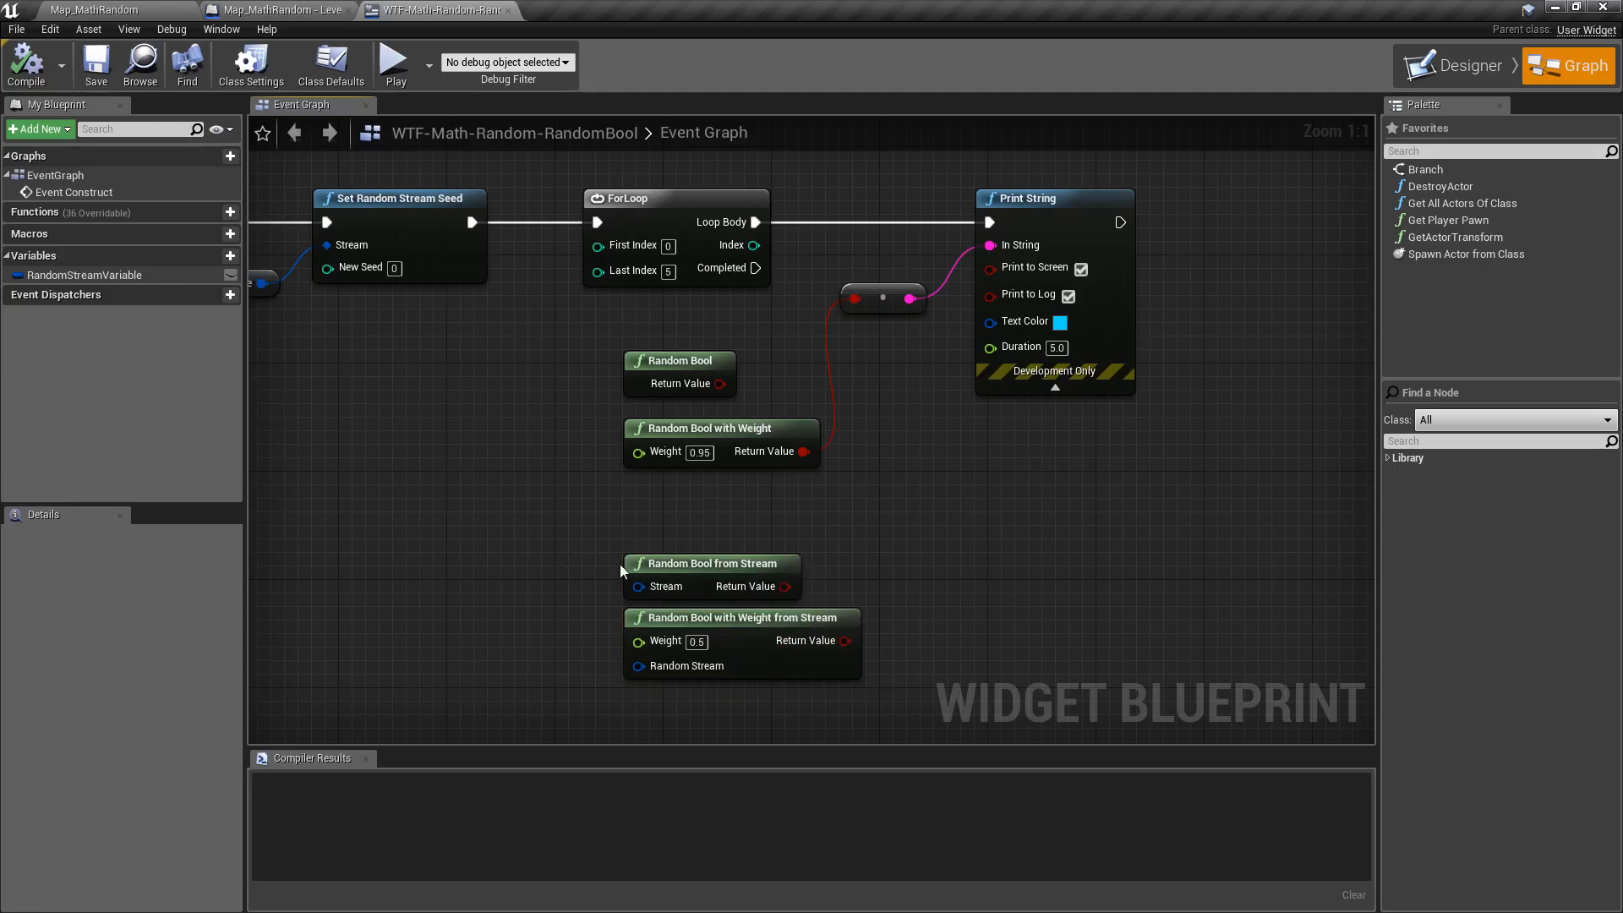
mouse_move(954, 531)
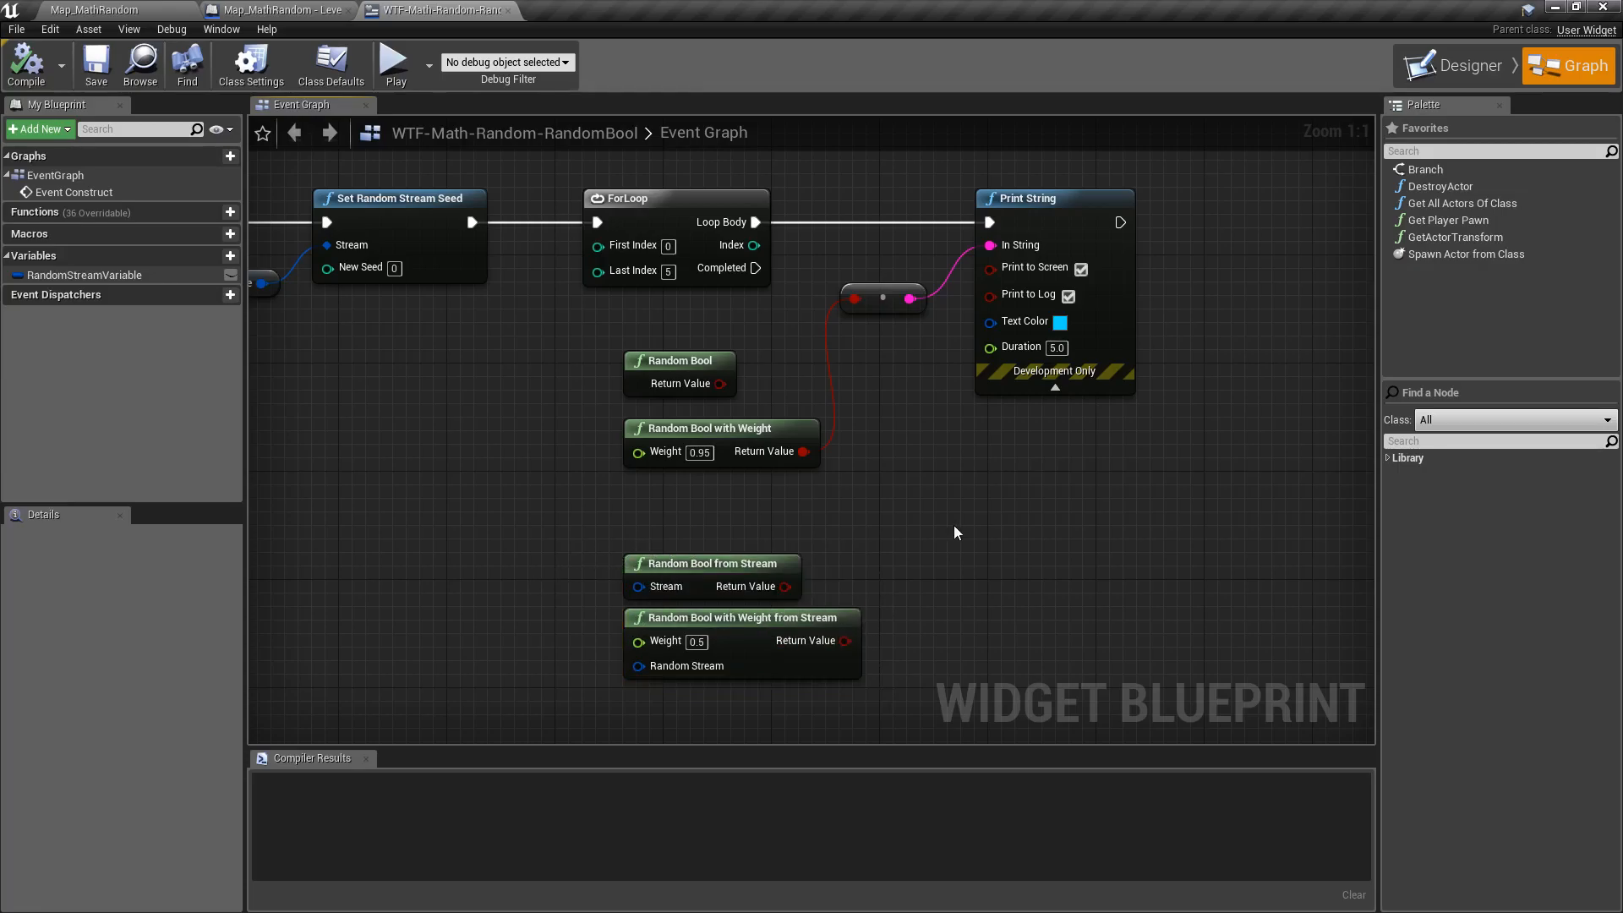